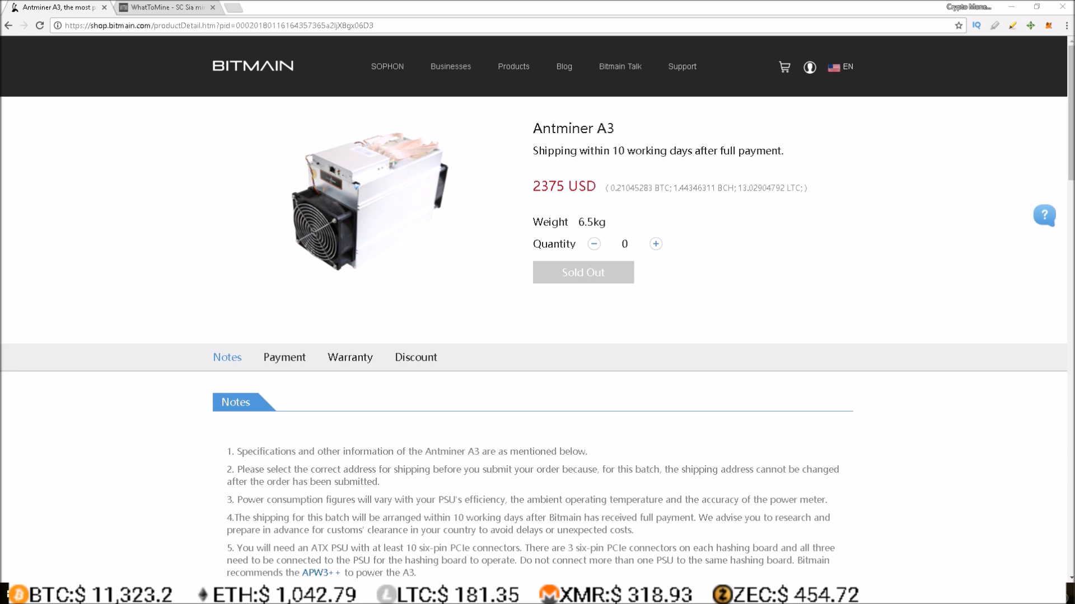
{"action": "mouse_move", "coordinate": [178, 8]}
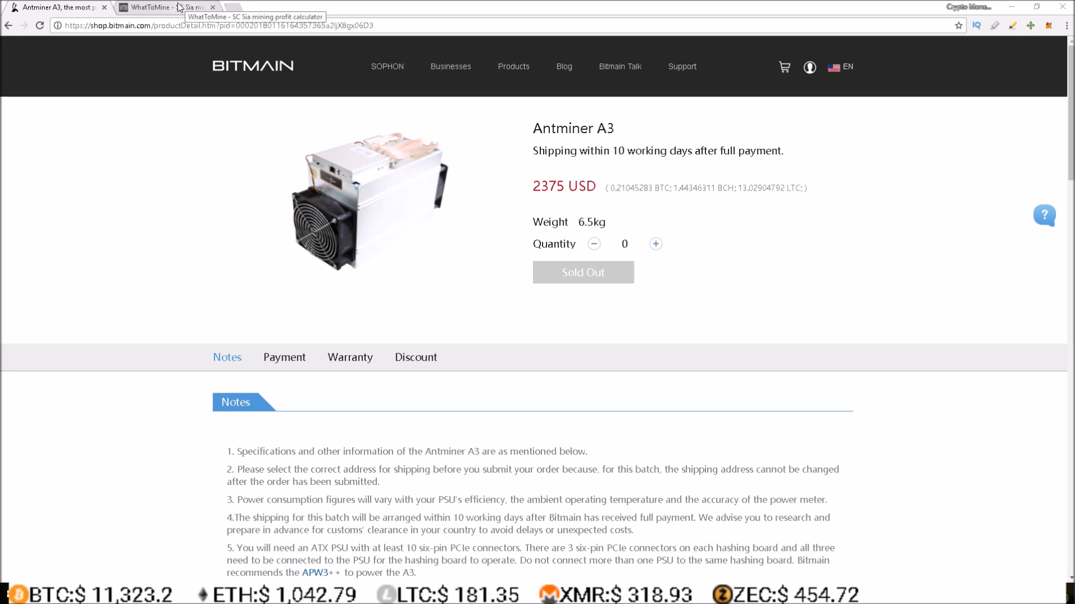
{"action": "mouse_move", "coordinate": [179, 7]}
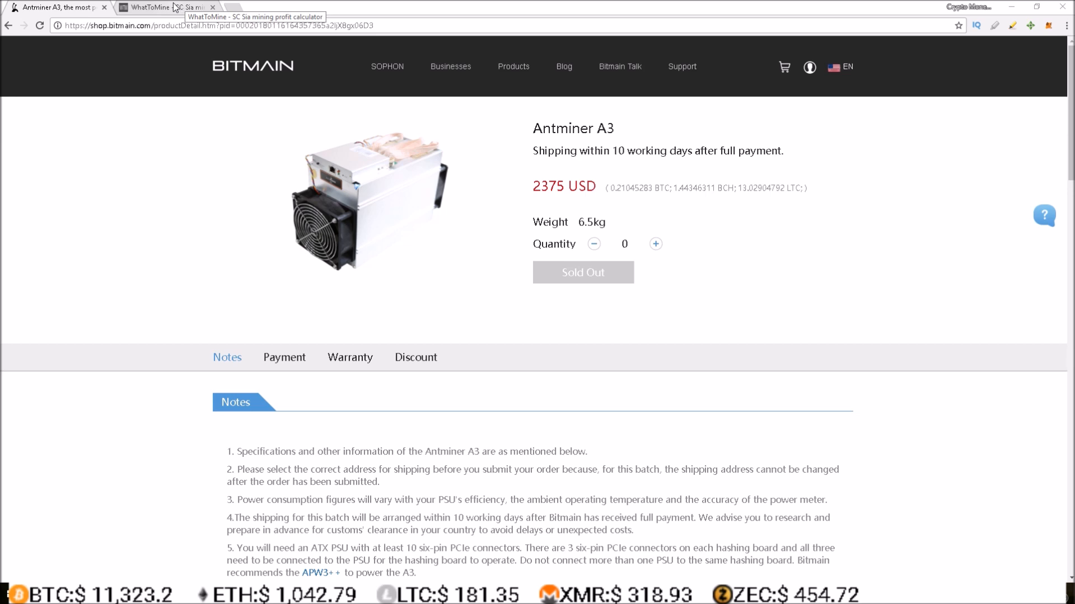
{"action": "mouse_move", "coordinate": [606, 337]}
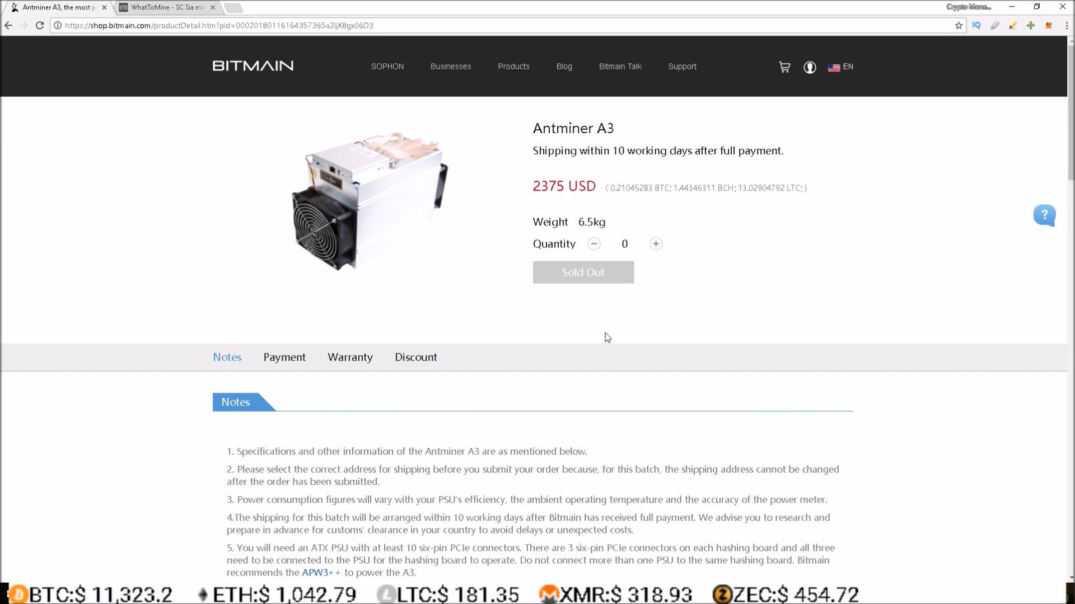
- Scroll to the Antminer A3 parameters table showing 815GH/s hash rate and 1186 W power
{"action": "scroll", "scroll_direction": "down", "scroll_amount": 3}
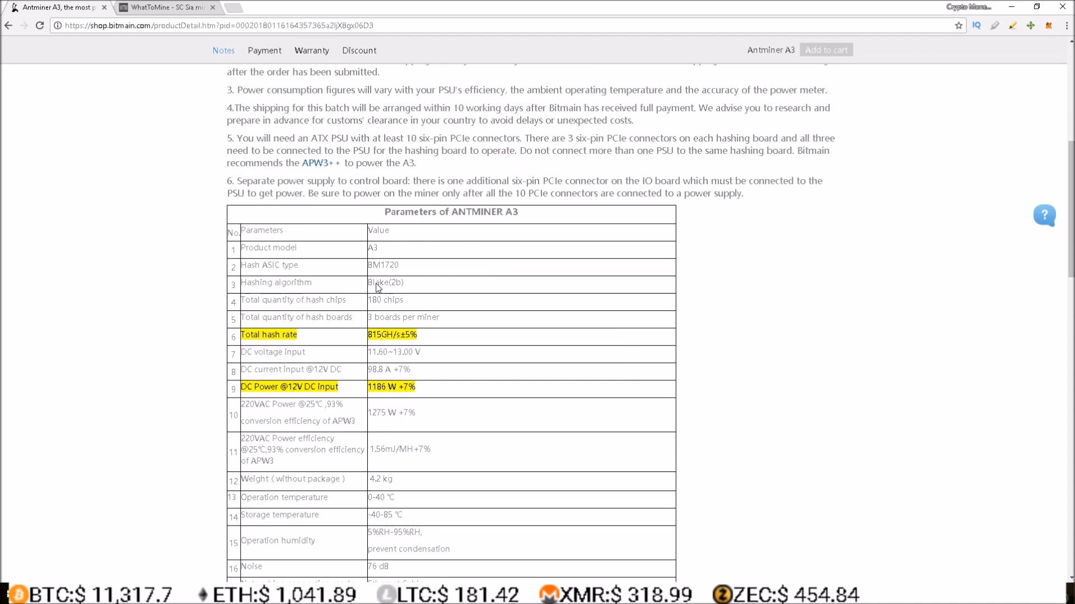
{"action": "mouse_move", "coordinate": [405, 285]}
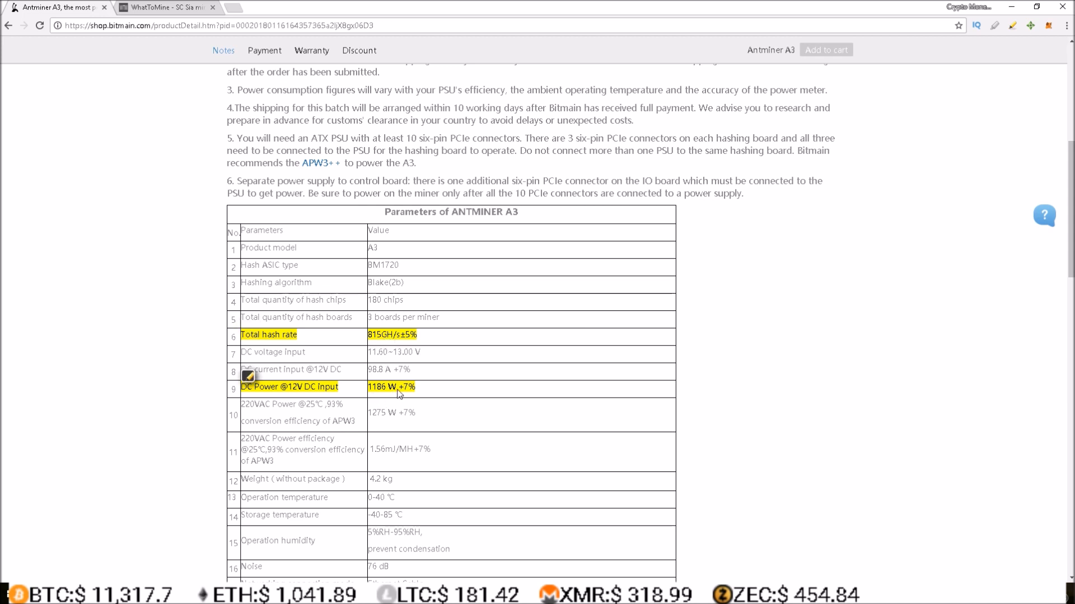
- Recalculate the Sia calculator with 815,000 Mh/s and 1186 W, highlighting the $369.65 daily profit
{"action": "left_click", "coordinate": [162, 8]}
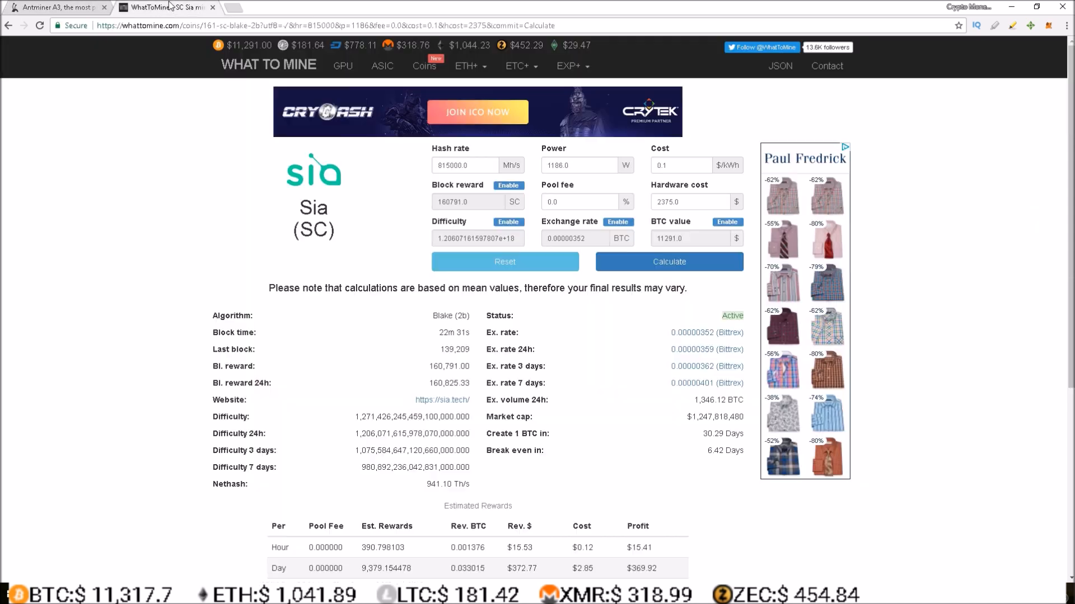
{"action": "left_click", "coordinate": [456, 165]}
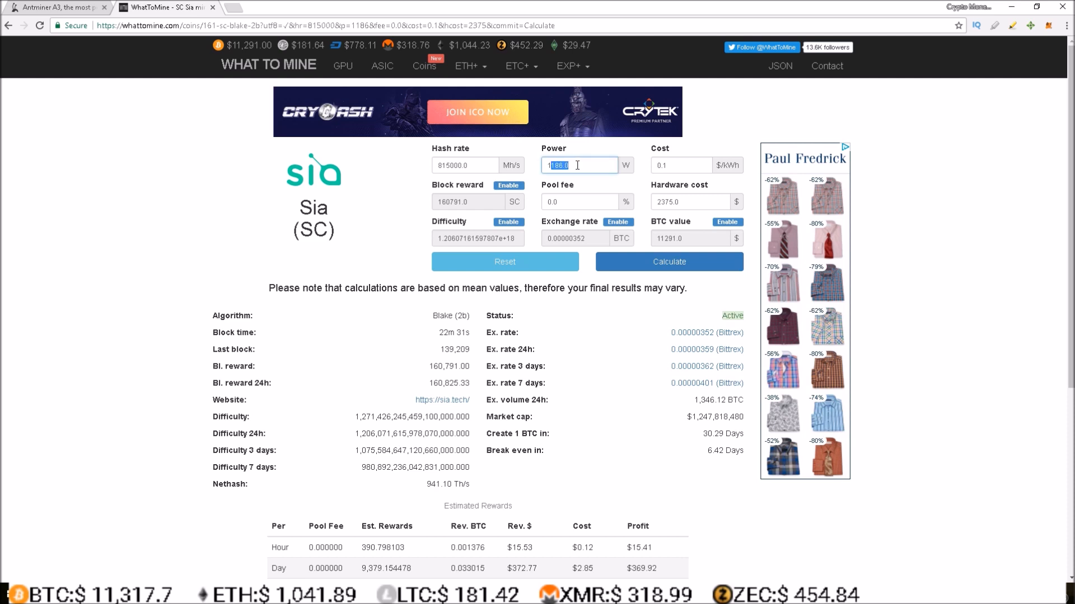
{"action": "mouse_move", "coordinate": [657, 202]}
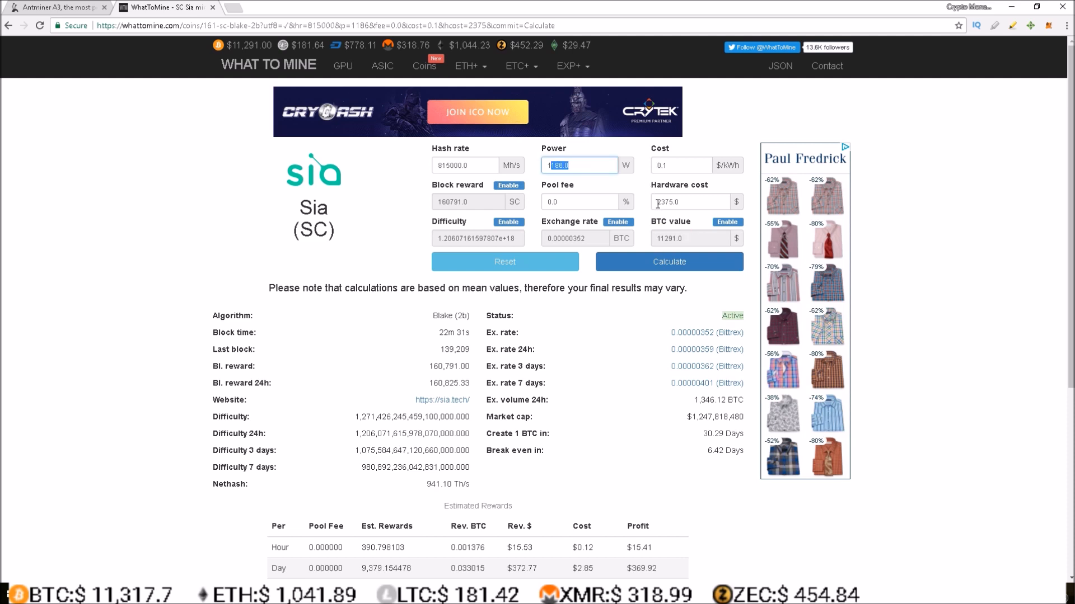
{"action": "left_click", "coordinate": [669, 261]}
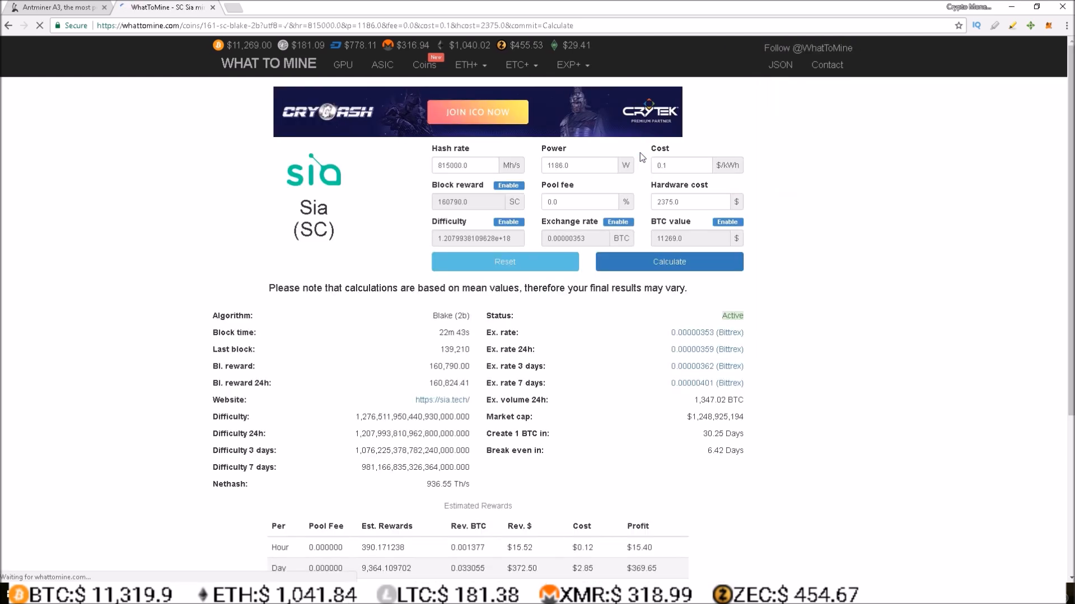
{"action": "scroll", "scroll_direction": "down", "scroll_amount": 3}
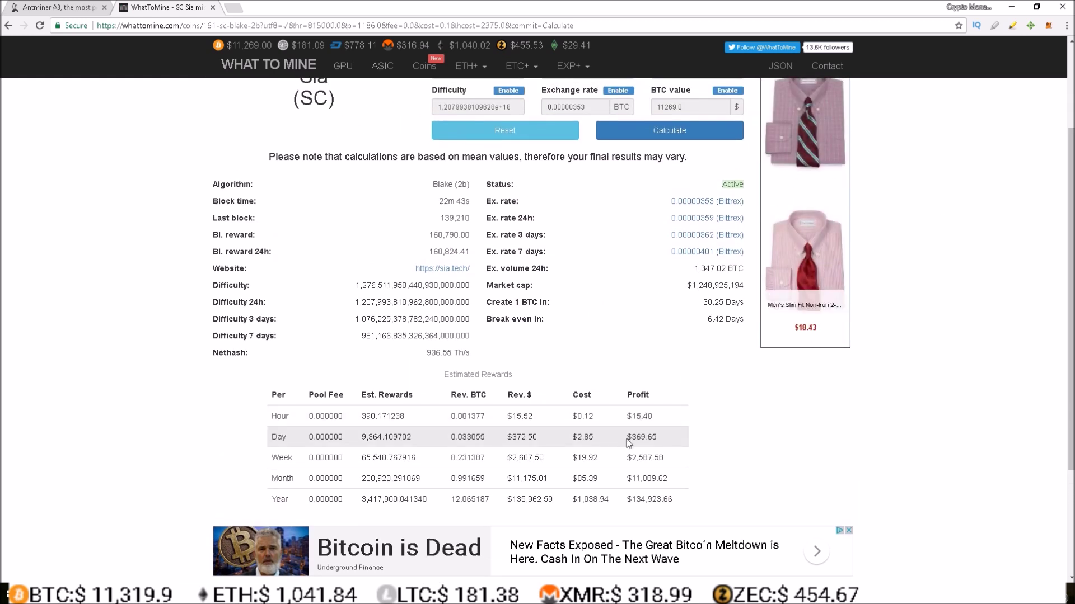
{"action": "double_click", "coordinate": [641, 437]}
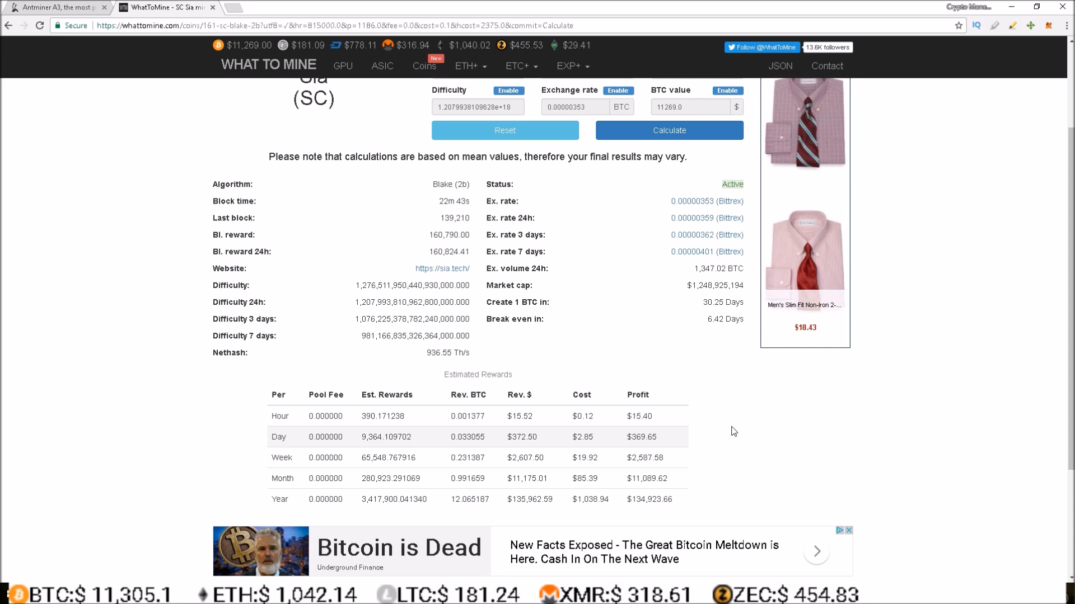
{"action": "mouse_move", "coordinate": [714, 429]}
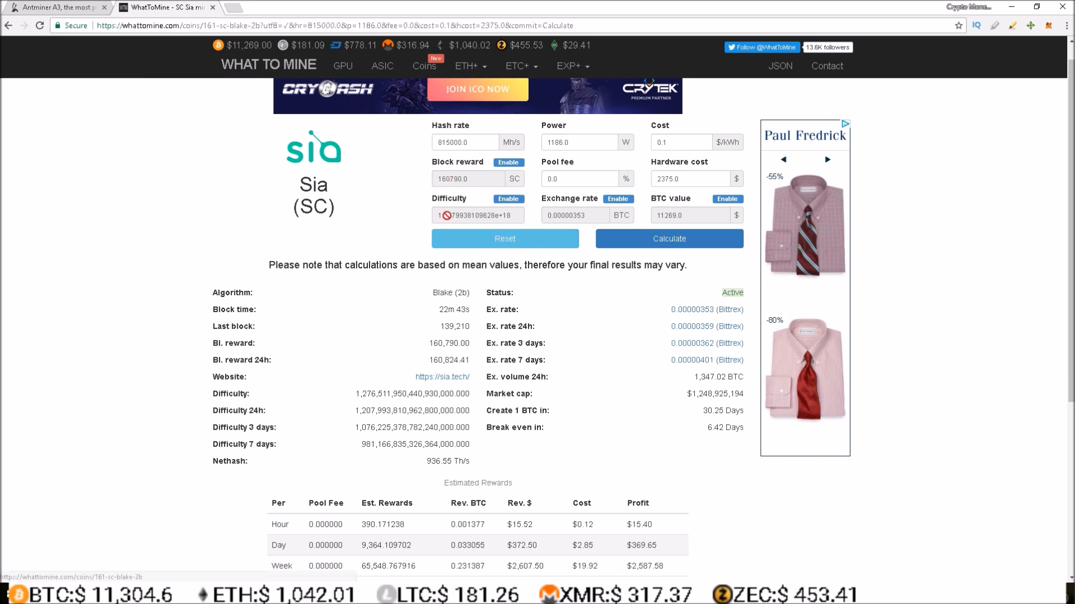
- Enable difficulty at about 1.277e+18, recalculate, and select the $348.76 daily profit
{"action": "left_click", "coordinate": [508, 198]}
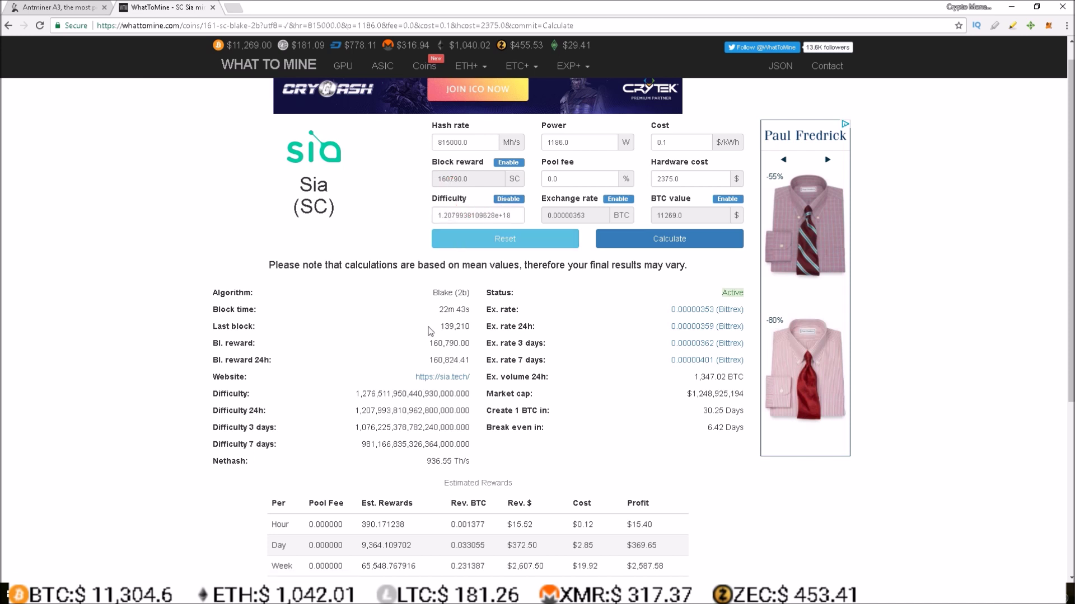
{"action": "double_click", "coordinate": [238, 410]}
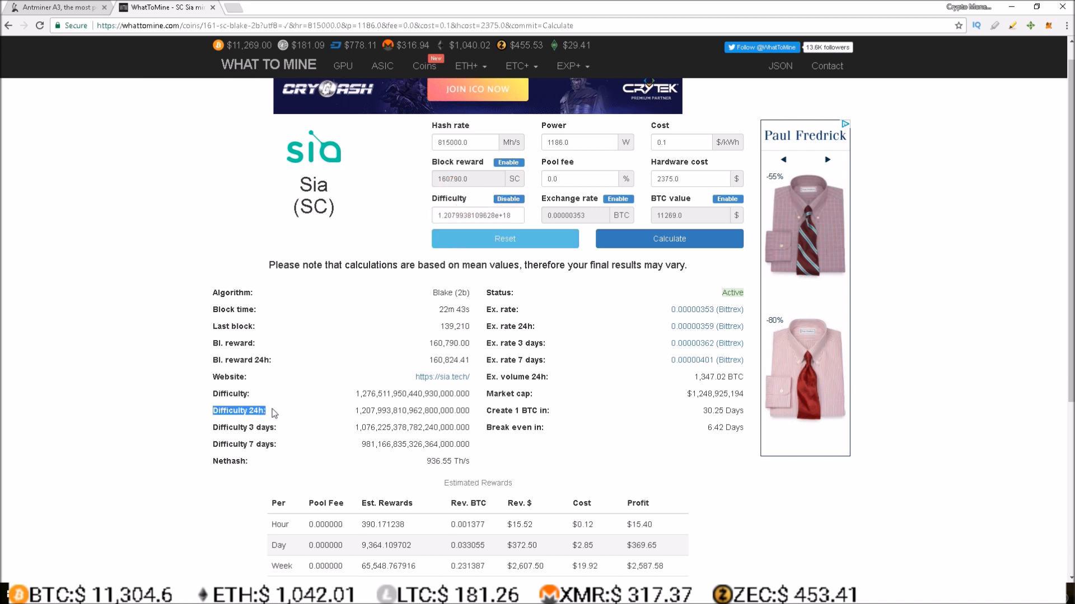
{"action": "mouse_move", "coordinate": [374, 393]}
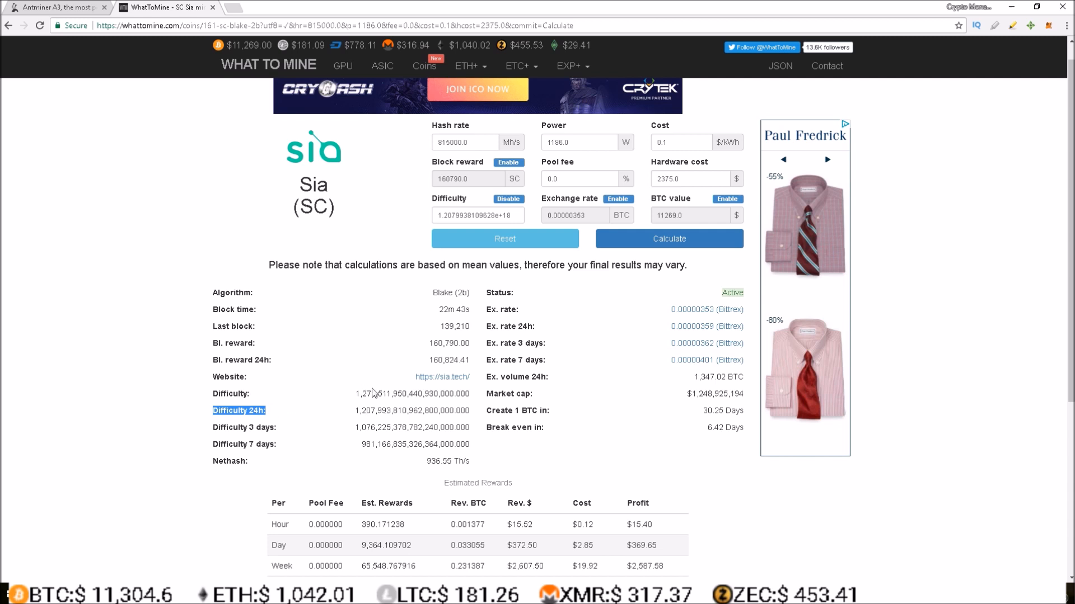
{"action": "mouse_move", "coordinate": [424, 359]}
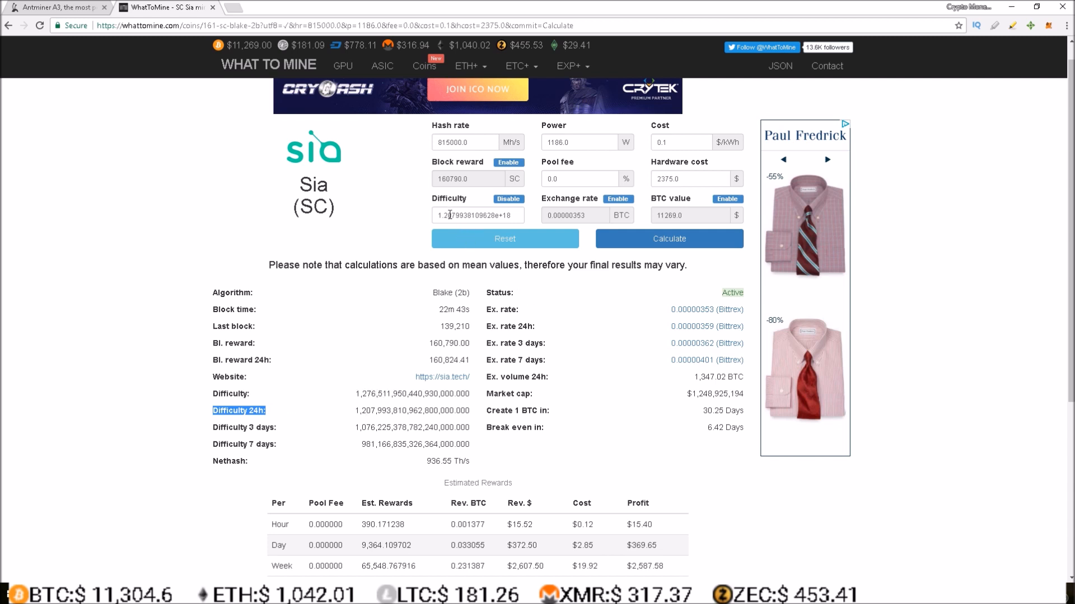
{"action": "left_click", "coordinate": [477, 215]}
{"action": "type", "text": "28"}
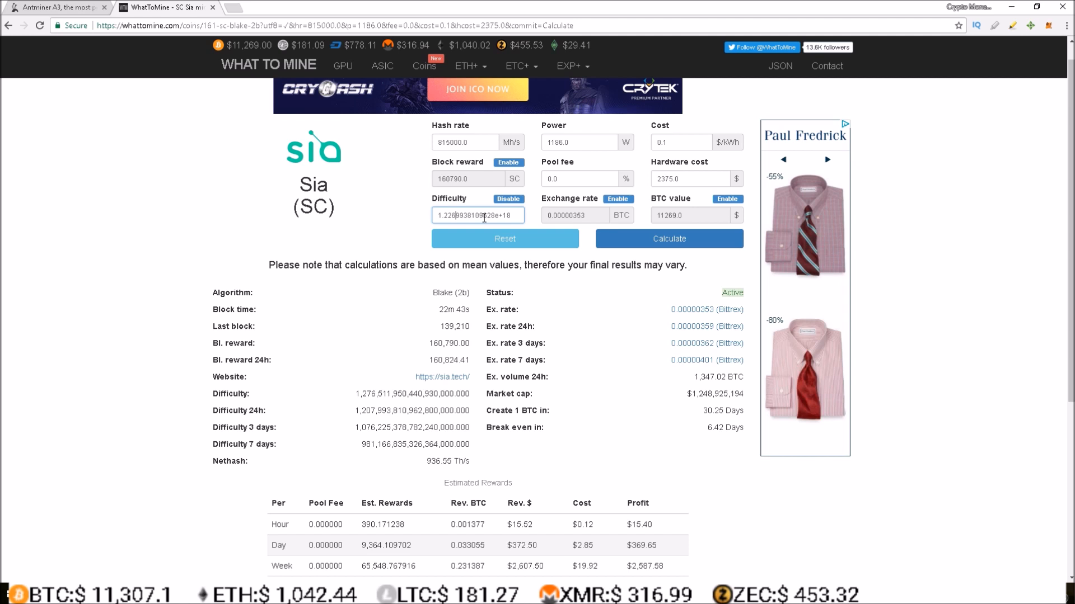
{"action": "left_click", "coordinate": [669, 238]}
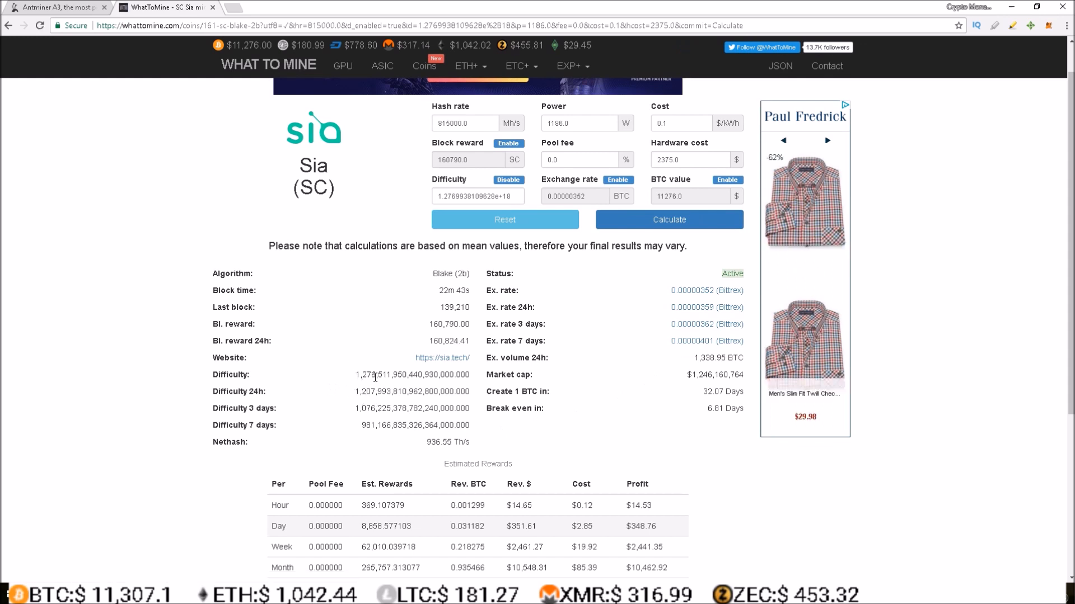
{"action": "double_click", "coordinate": [637, 527]}
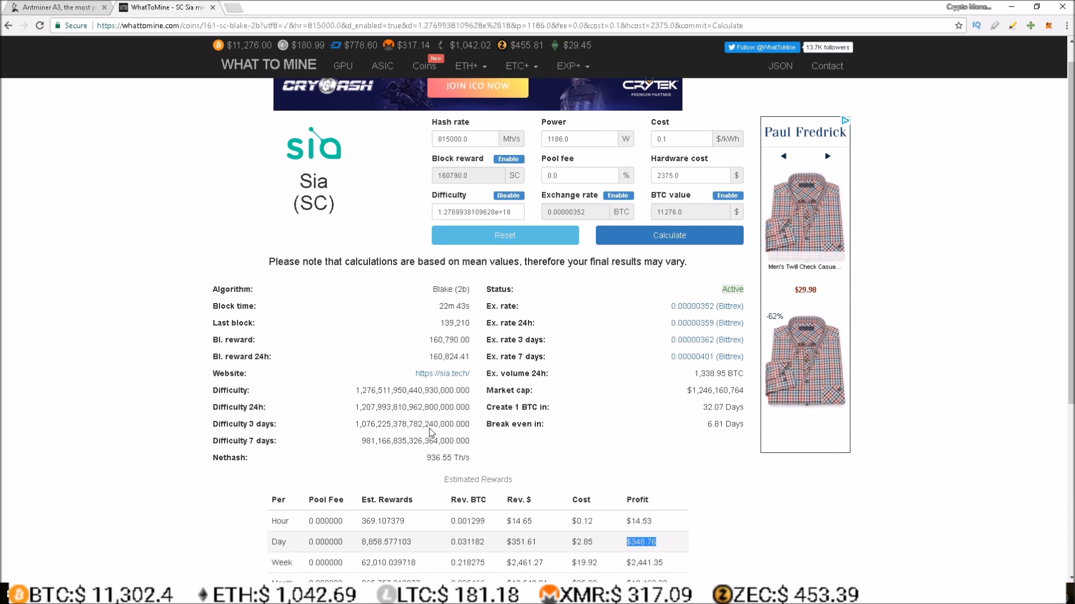
{"action": "mouse_move", "coordinate": [414, 426]}
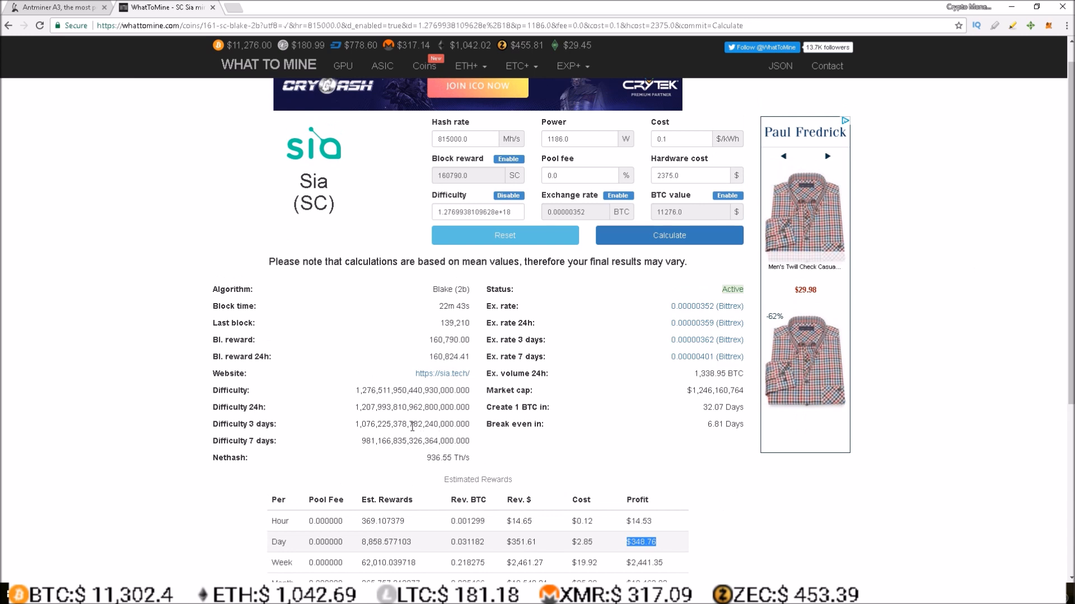
{"action": "mouse_move", "coordinate": [363, 445]}
{"action": "type", "text": "5"}
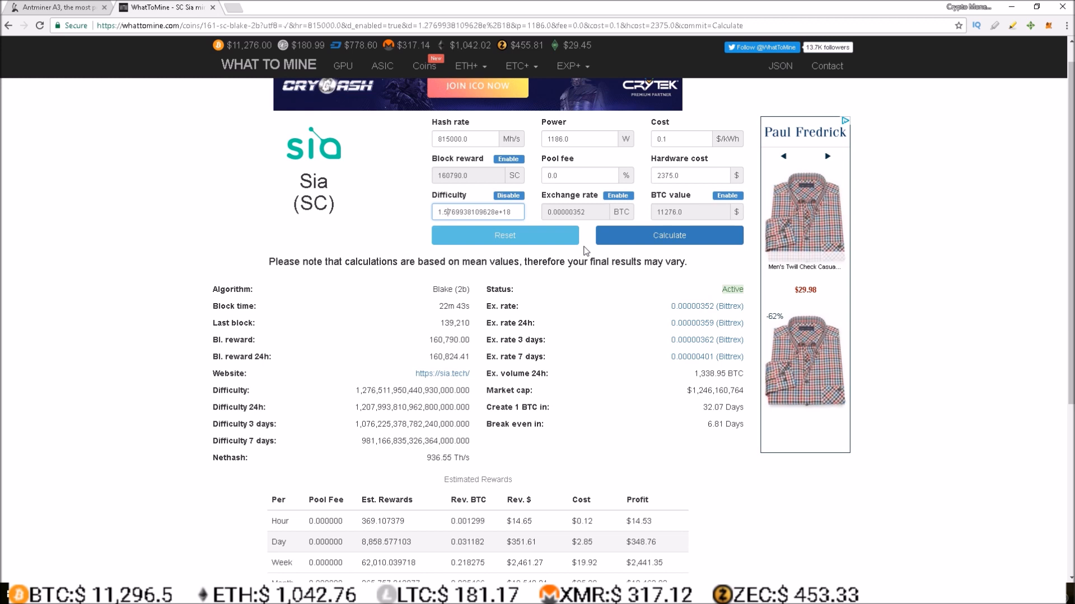
- Recalculate at difficulty 1.5769938109628e+18 and highlight the $281.92 daily profit
{"action": "left_click", "coordinate": [668, 235]}
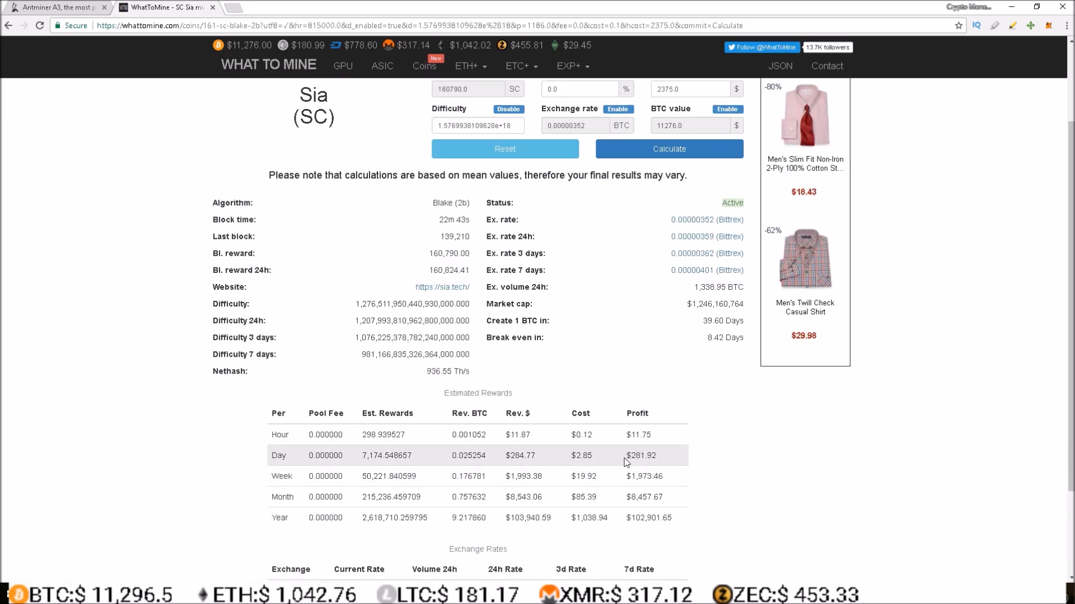
{"action": "double_click", "coordinate": [638, 434]}
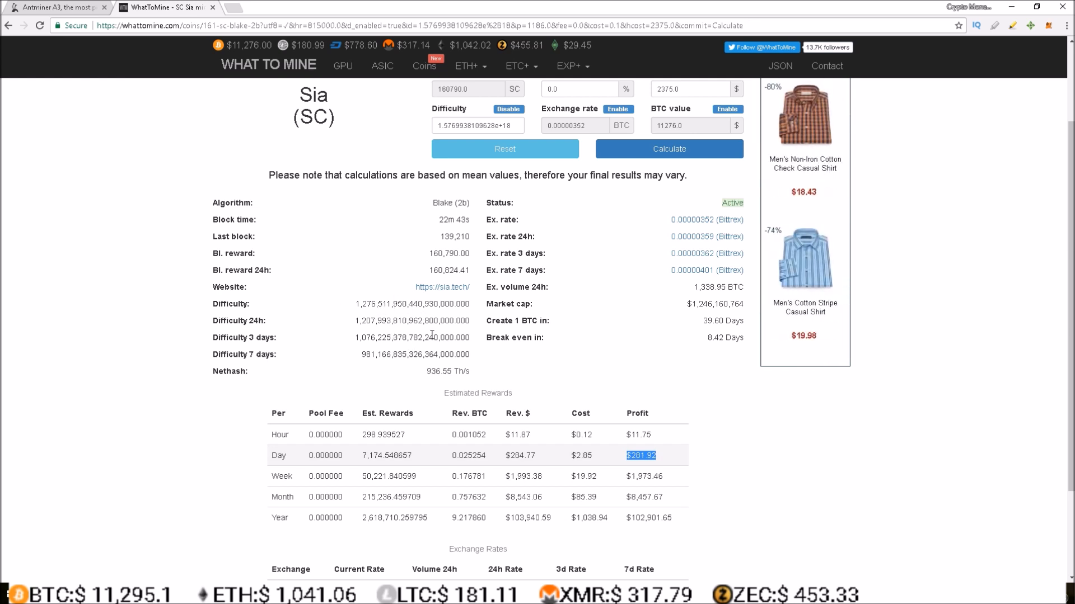
{"action": "mouse_move", "coordinate": [432, 338]}
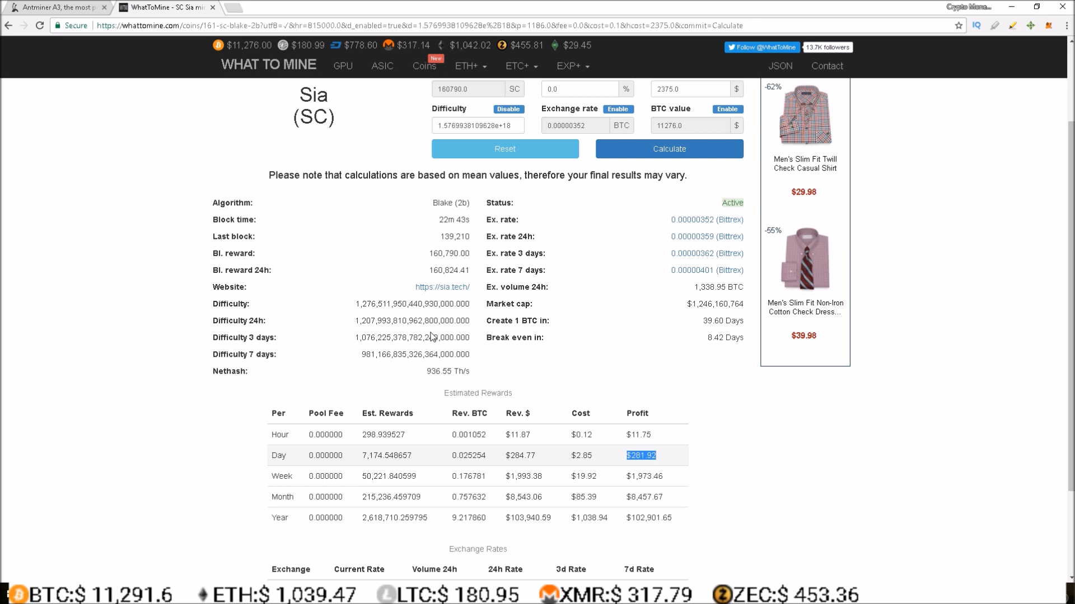
{"action": "left_click", "coordinate": [476, 125]}
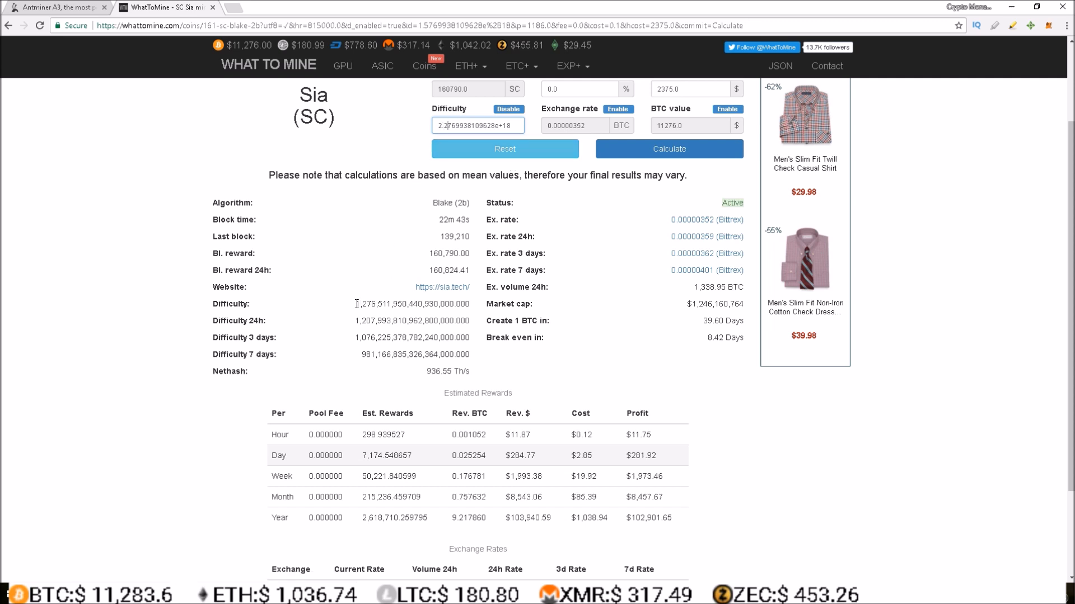
- Set difficulty to 2.2769938109628e+18, recalculate, and scroll to the $194.12 daily profit
{"action": "left_click_drag", "start_coordinate": [356, 304], "coordinate": [439, 304]}
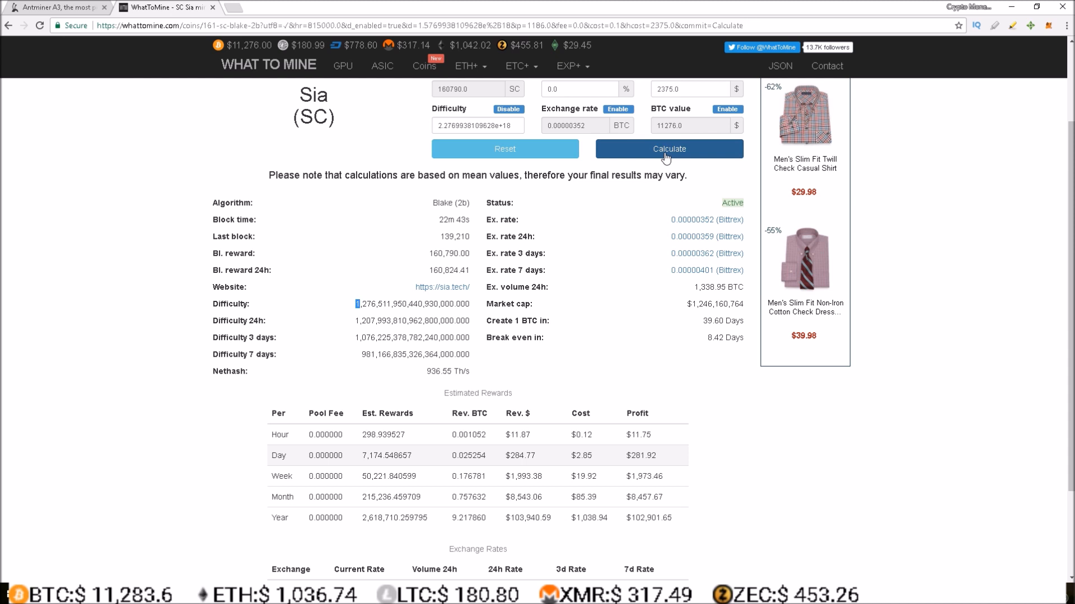
{"action": "left_click", "coordinate": [666, 149]}
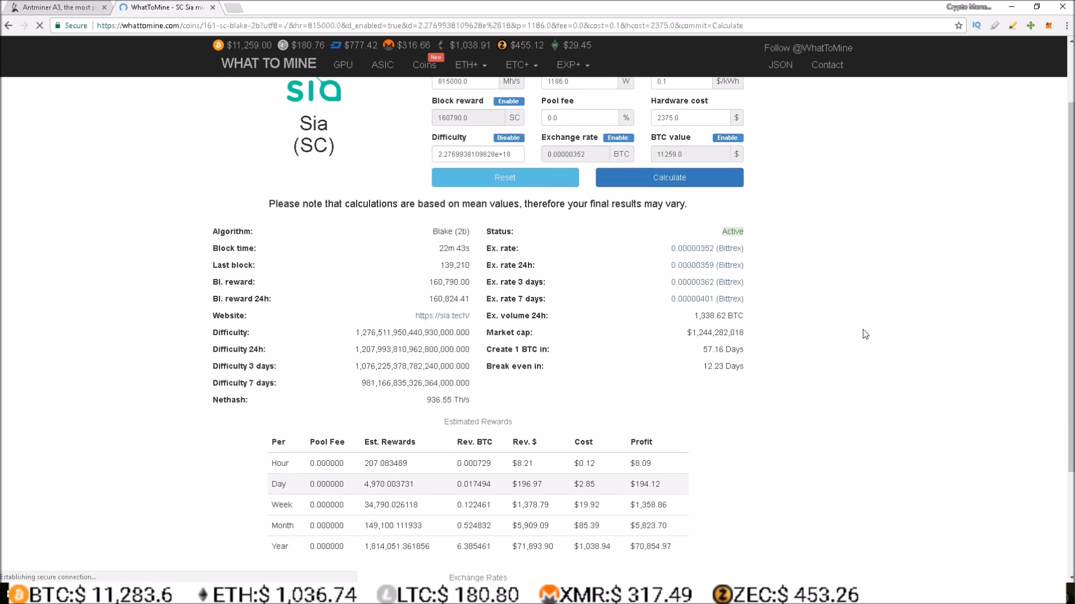
{"action": "scroll", "scroll_direction": "down", "scroll_amount": 3}
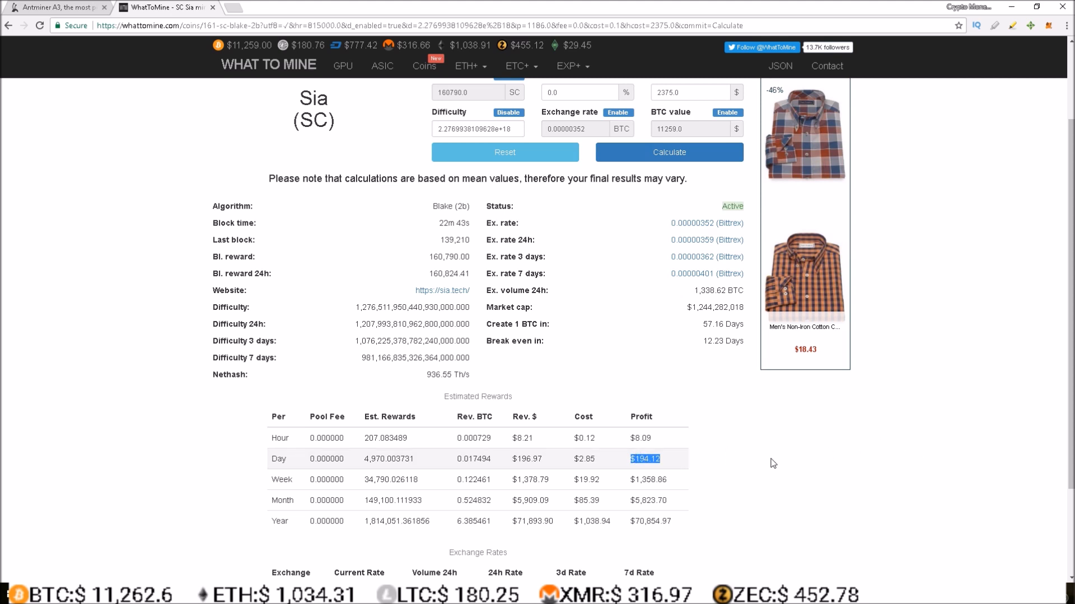
{"action": "mouse_move", "coordinate": [416, 372]}
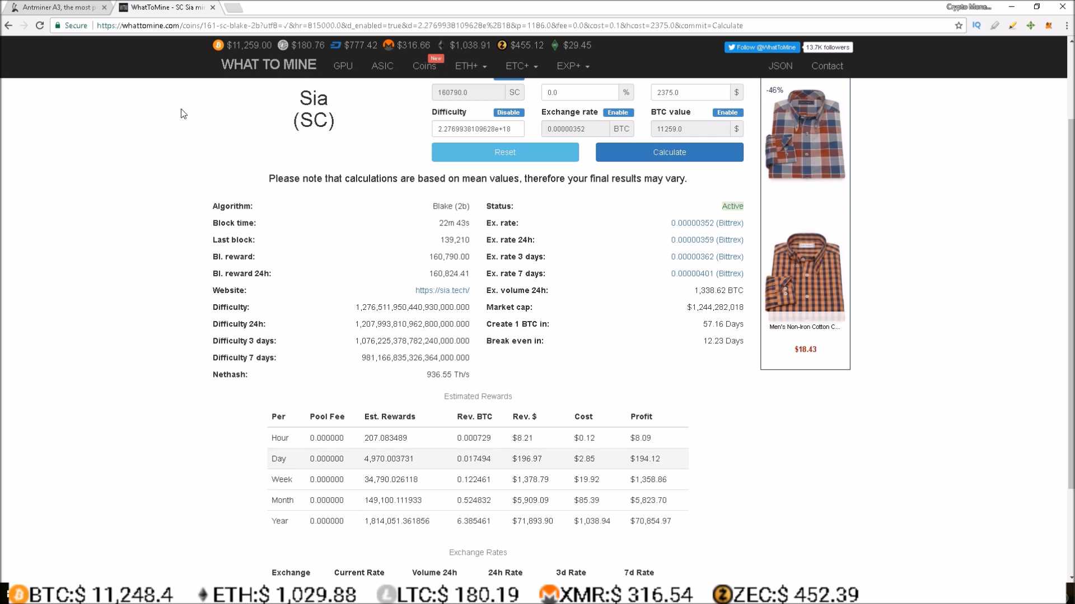
{"action": "mouse_move", "coordinate": [145, 213]}
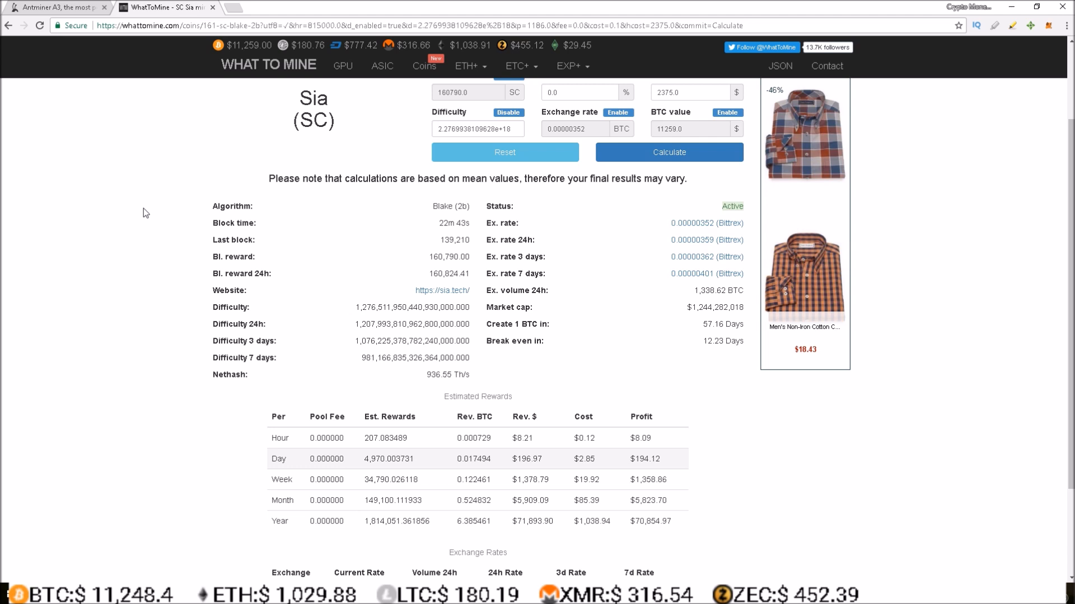
{"action": "mouse_move", "coordinate": [456, 318]}
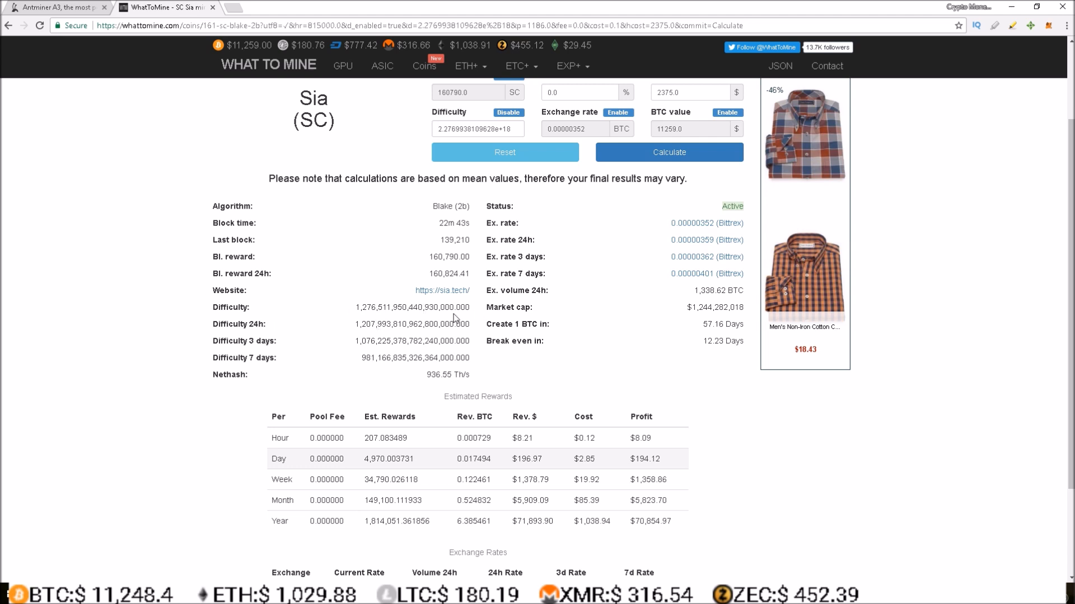
{"action": "mouse_move", "coordinate": [382, 319]}
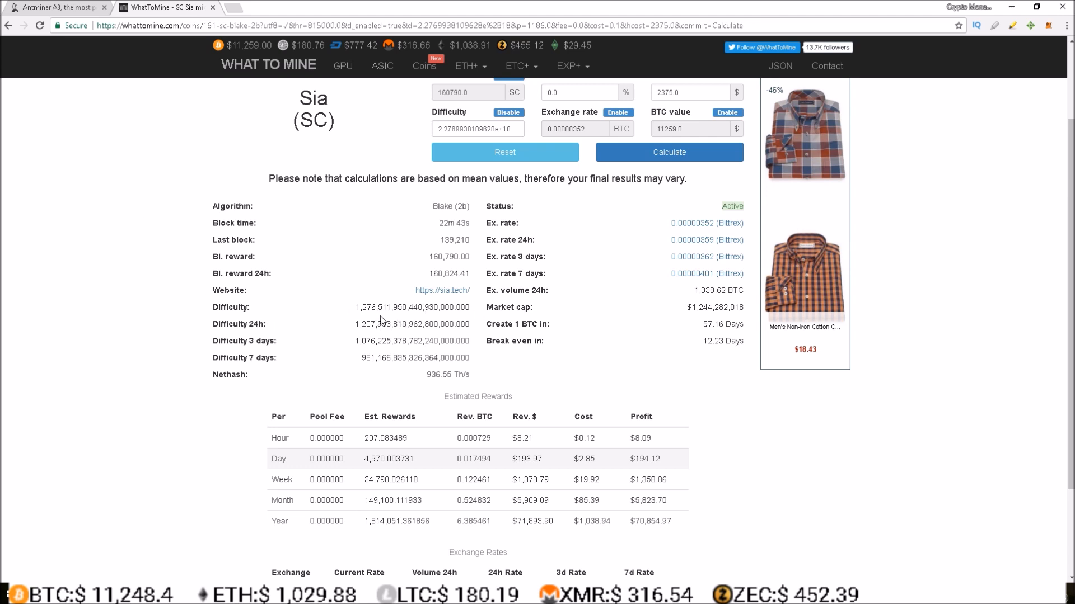
{"action": "left_click", "coordinate": [53, 9]}
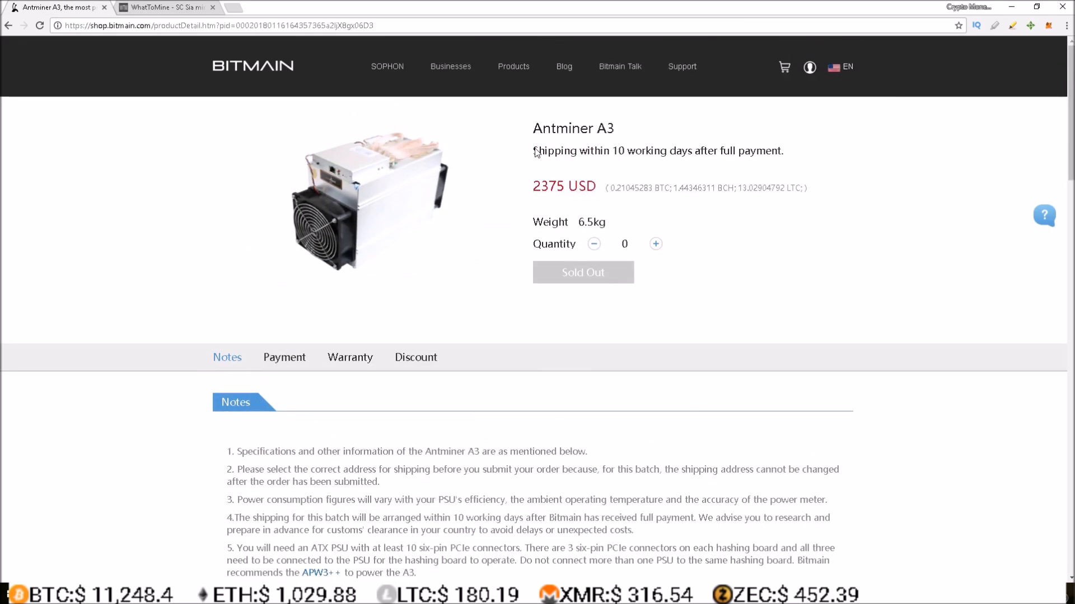
{"action": "left_click_drag", "start_coordinate": [533, 128], "coordinate": [783, 151]}
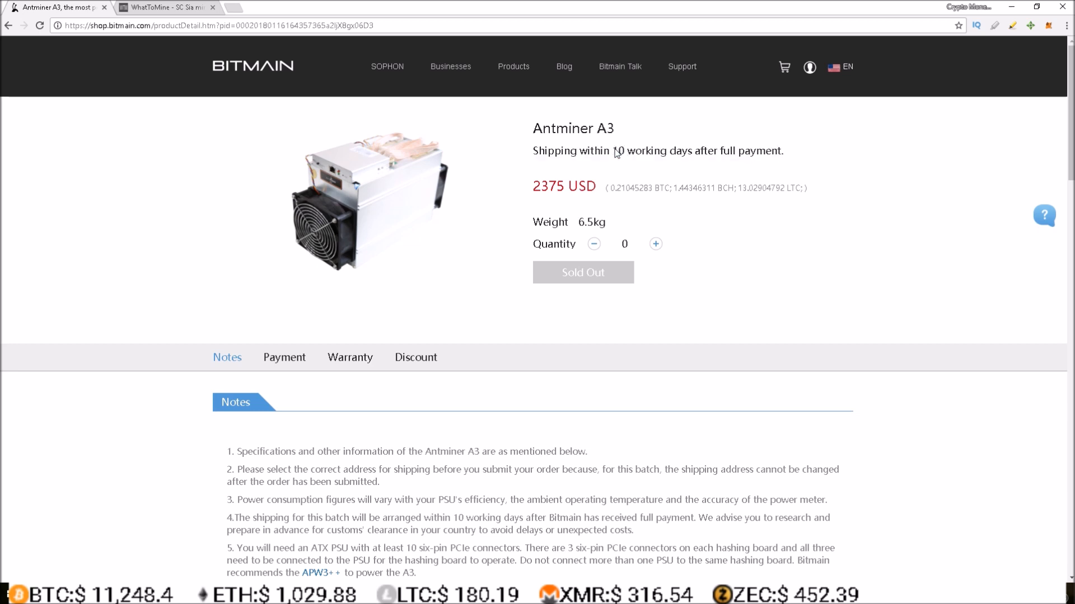
{"action": "left_click_drag", "start_coordinate": [613, 151], "coordinate": [654, 150]}
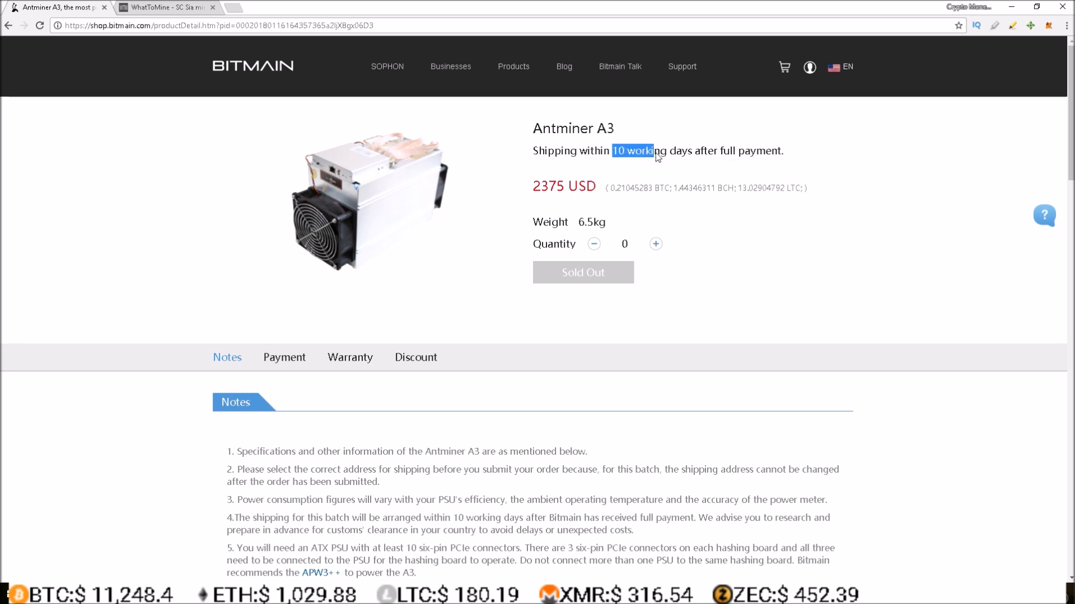
{"action": "left_click", "coordinate": [600, 153]}
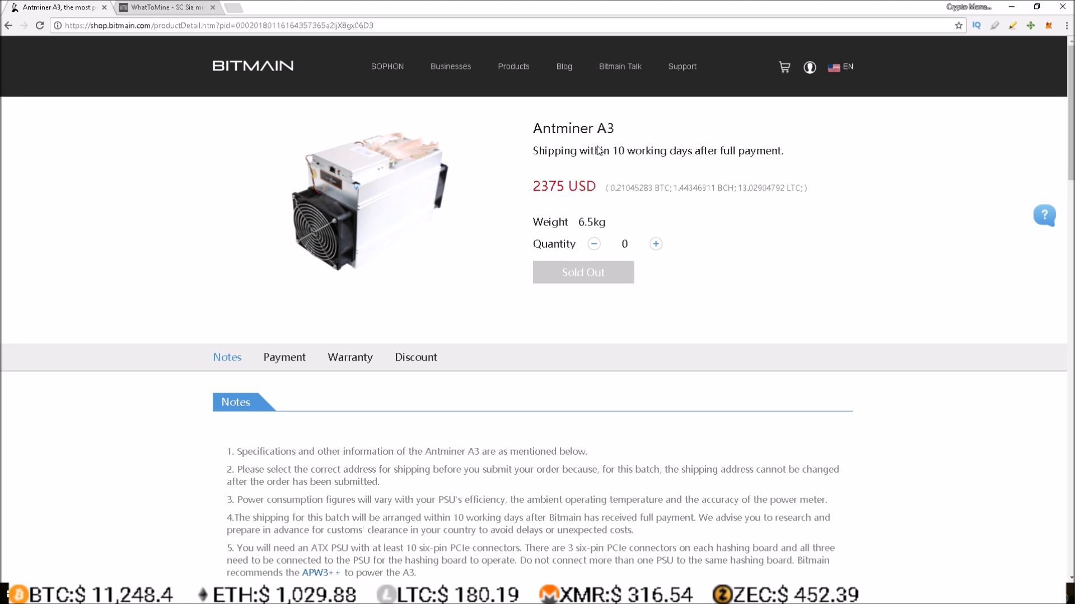
{"action": "left_click", "coordinate": [168, 7]}
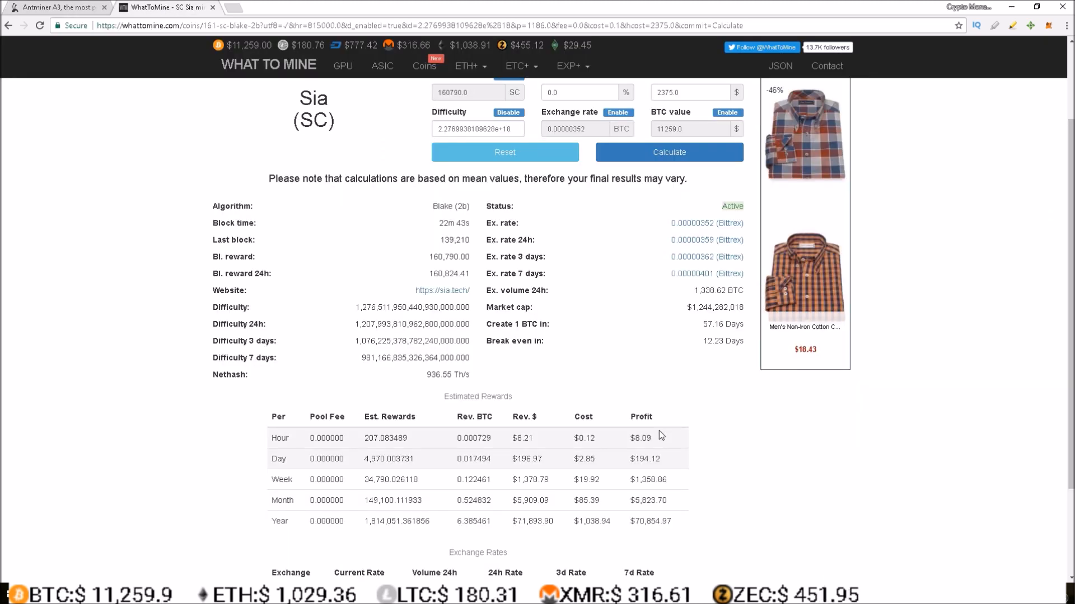
{"action": "mouse_move", "coordinate": [724, 416]}
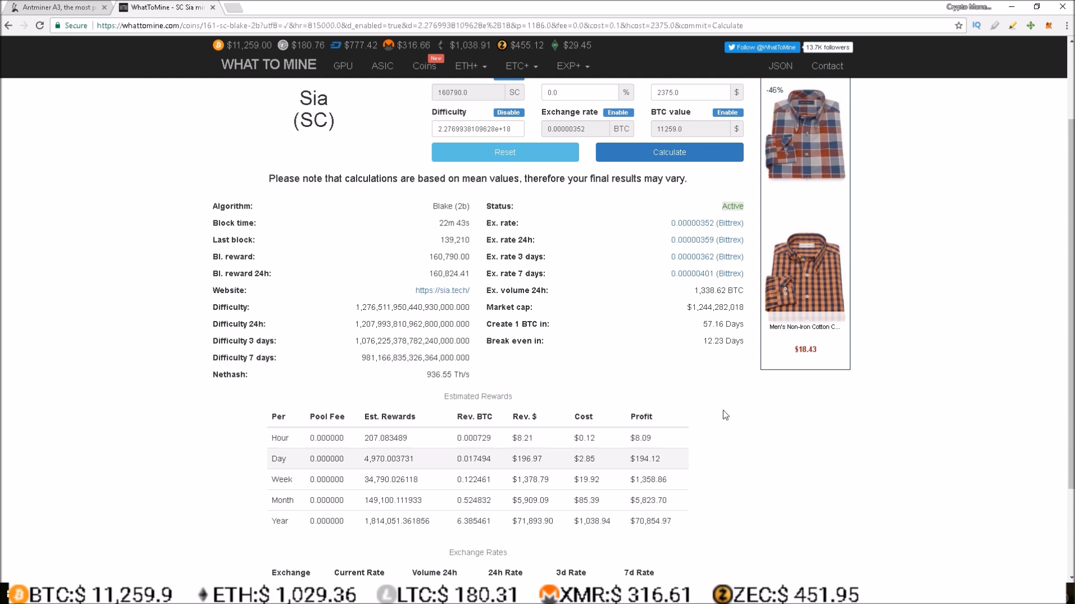
{"action": "mouse_move", "coordinate": [475, 122]}
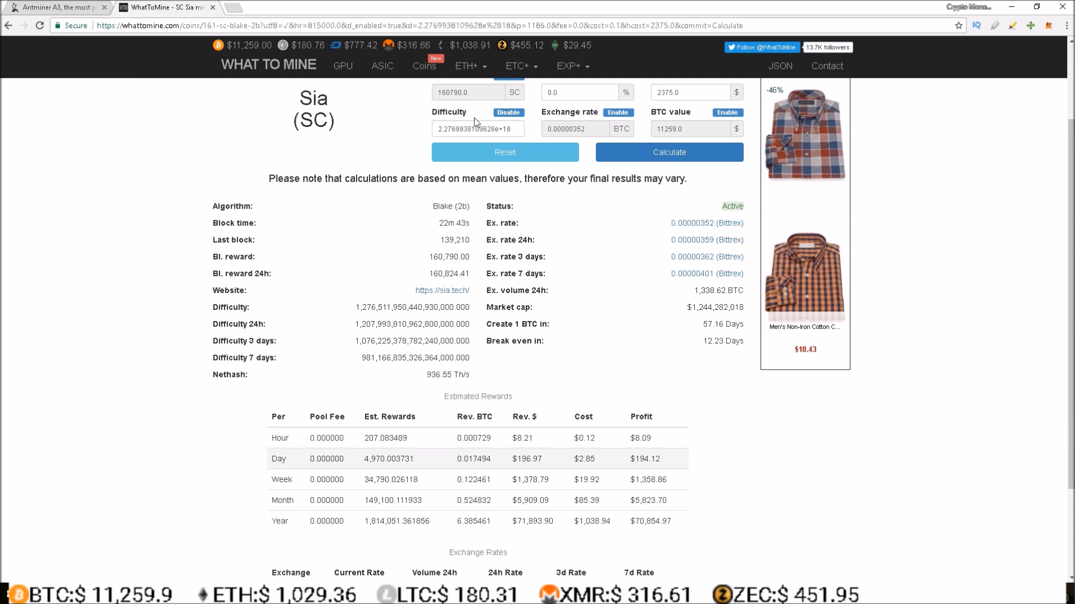